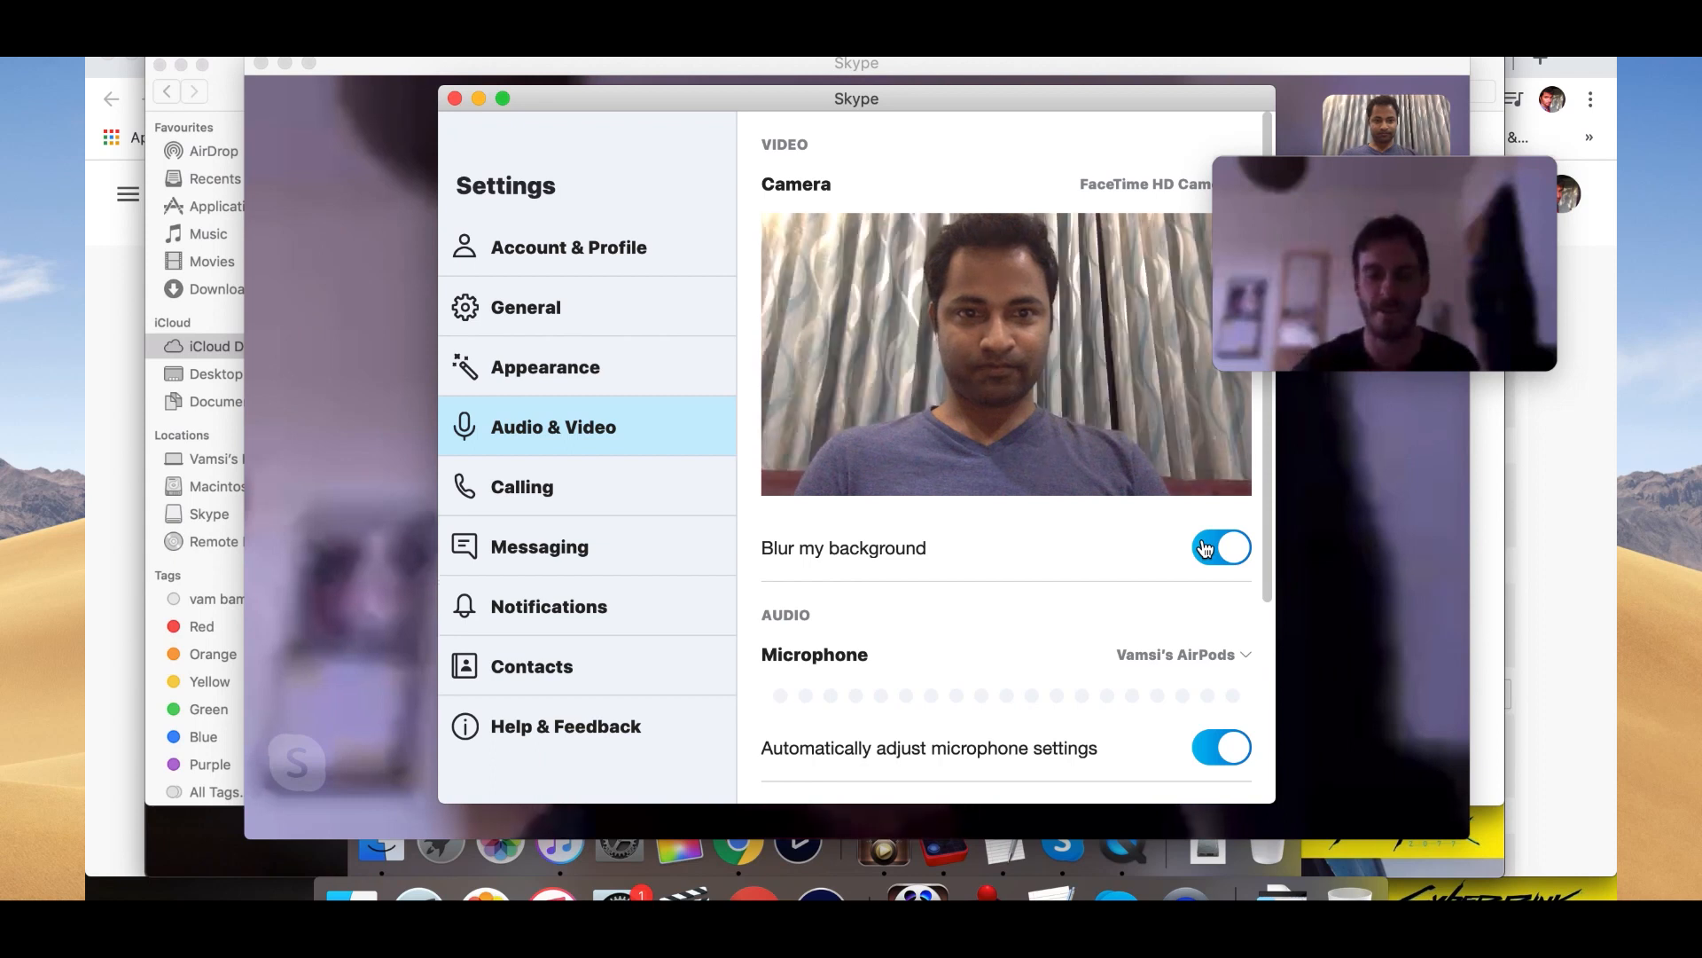
left_click(1222, 548)
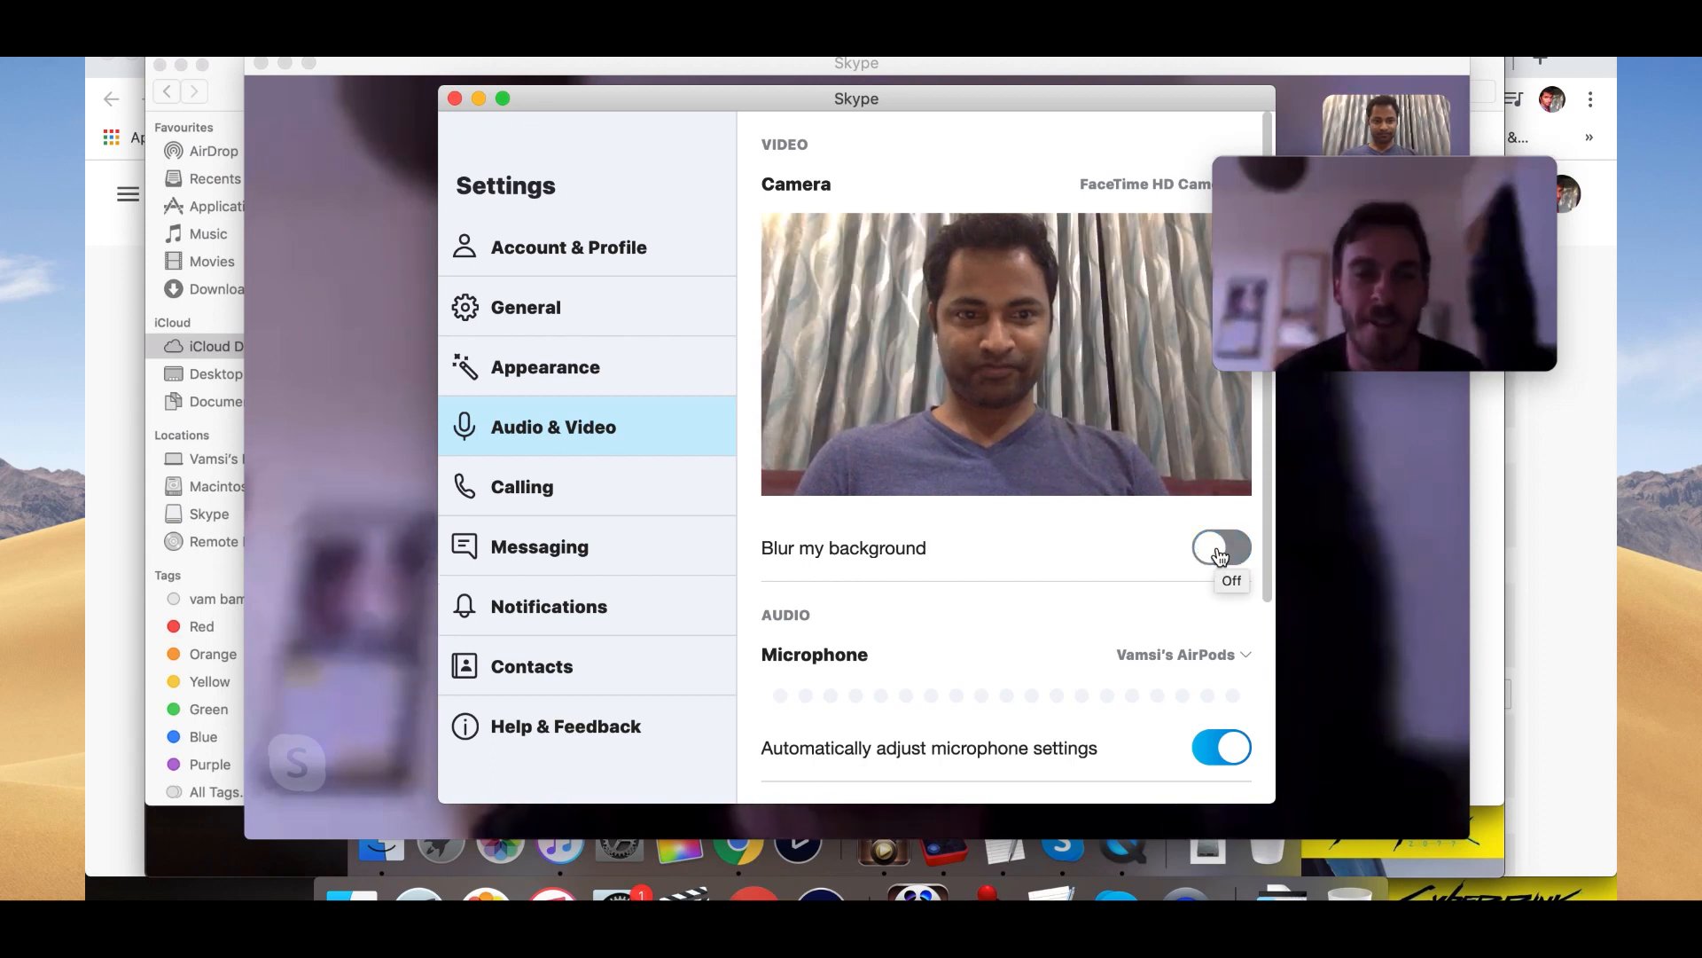
left_click(1222, 548)
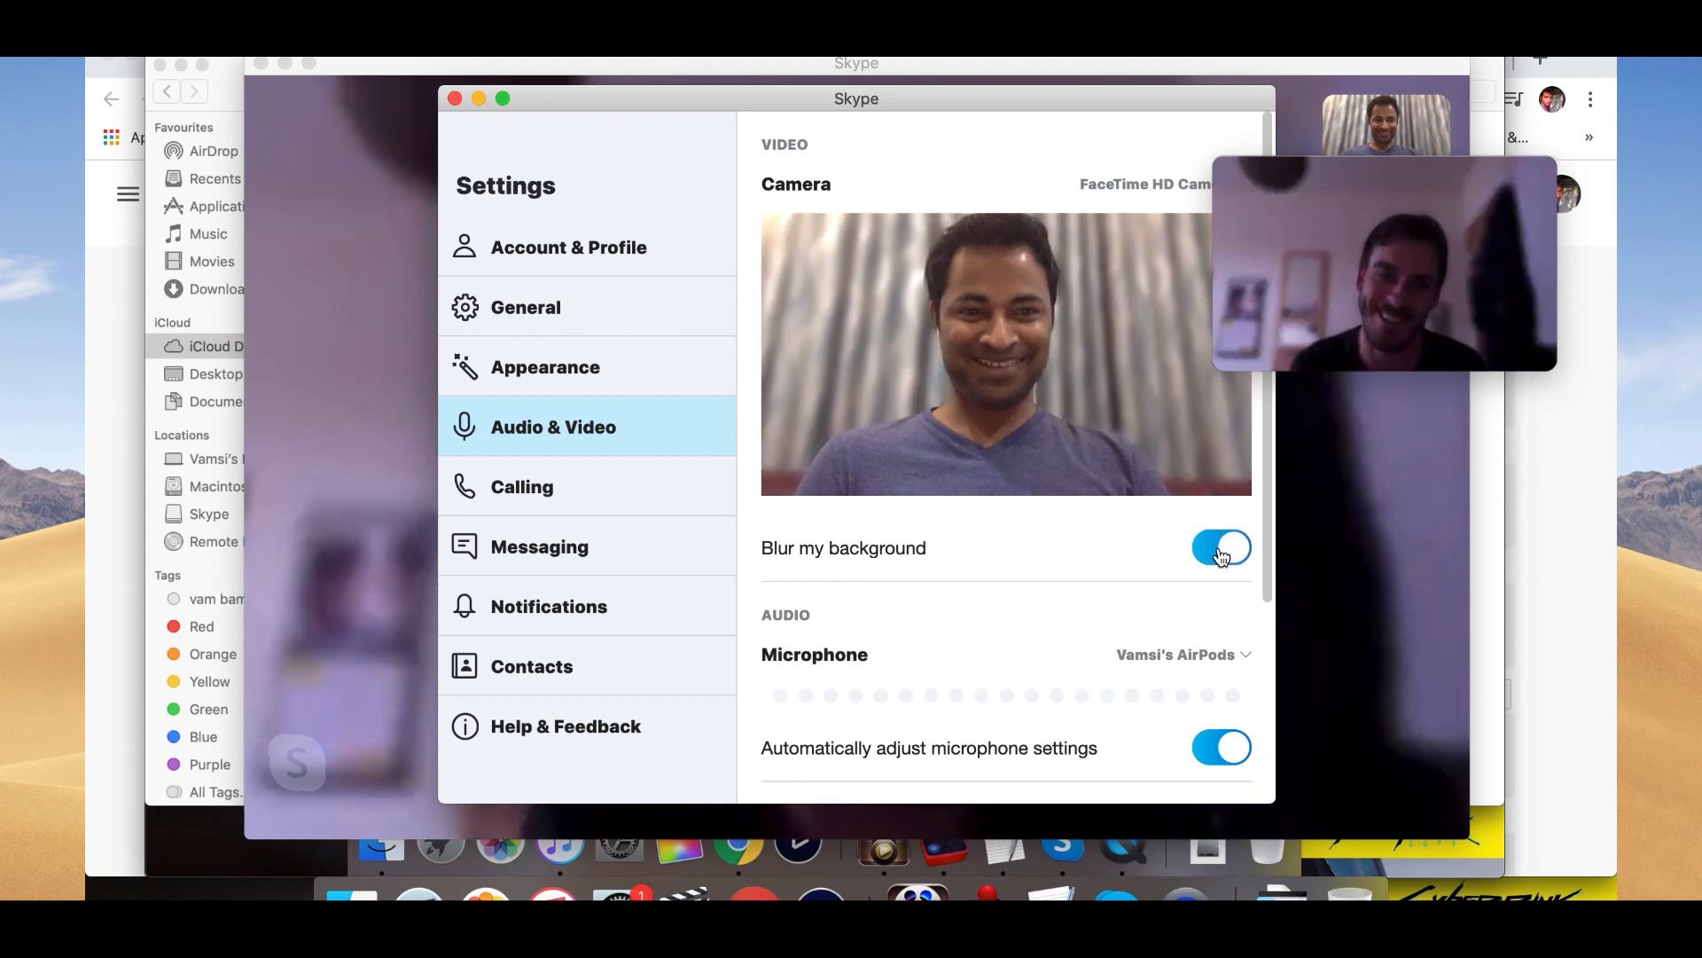